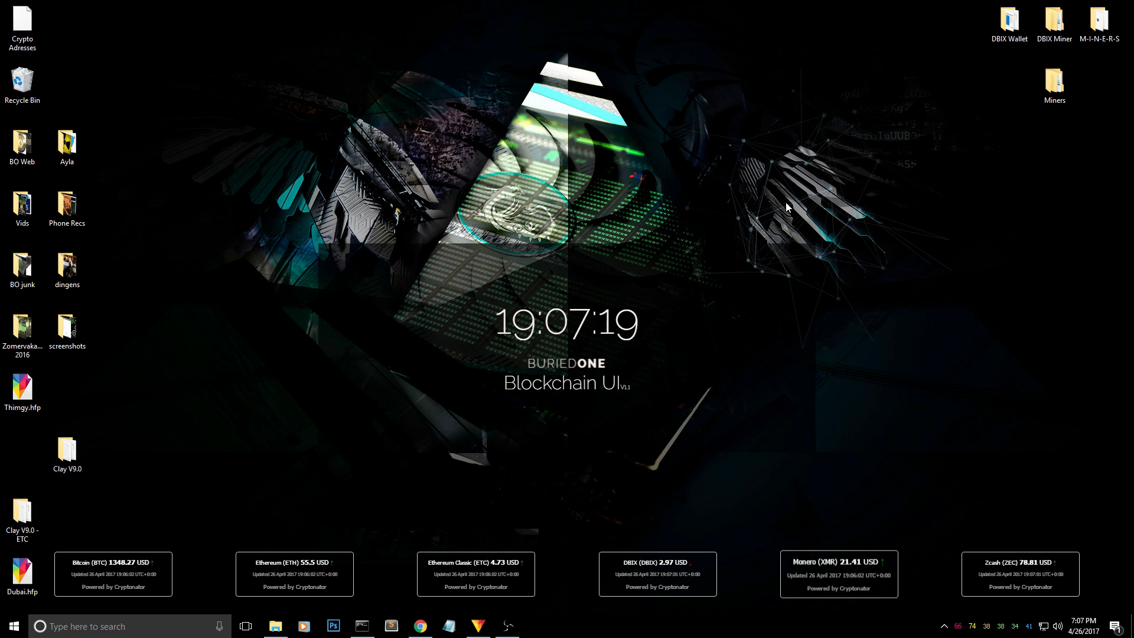
{"action": "mouse_move", "coordinate": [530, 484]}
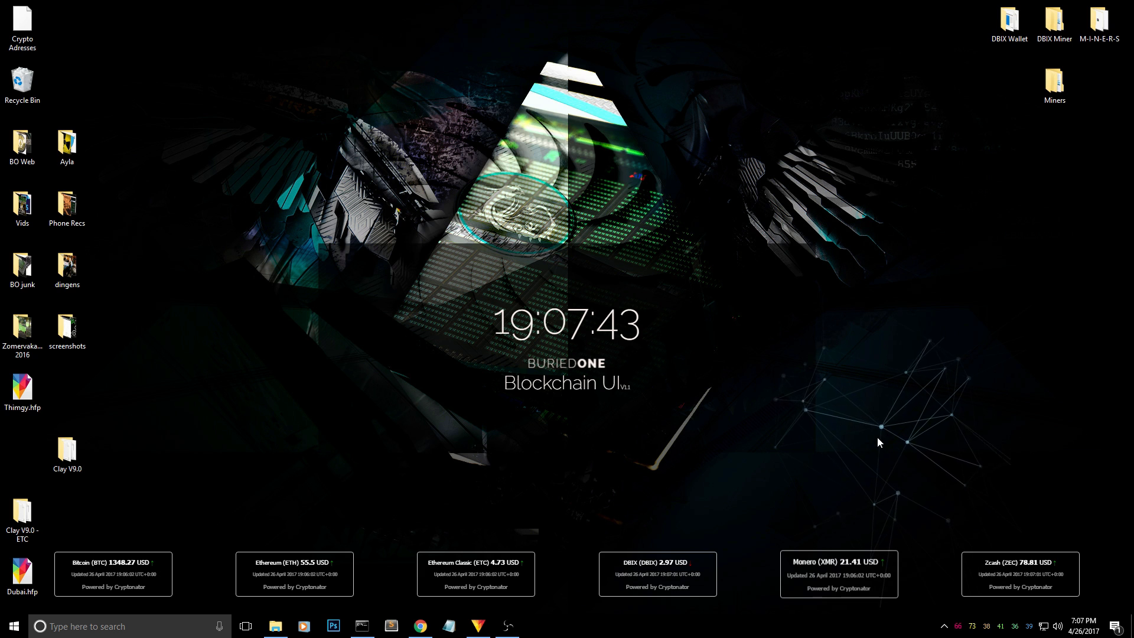
{"action": "mouse_move", "coordinate": [678, 524]}
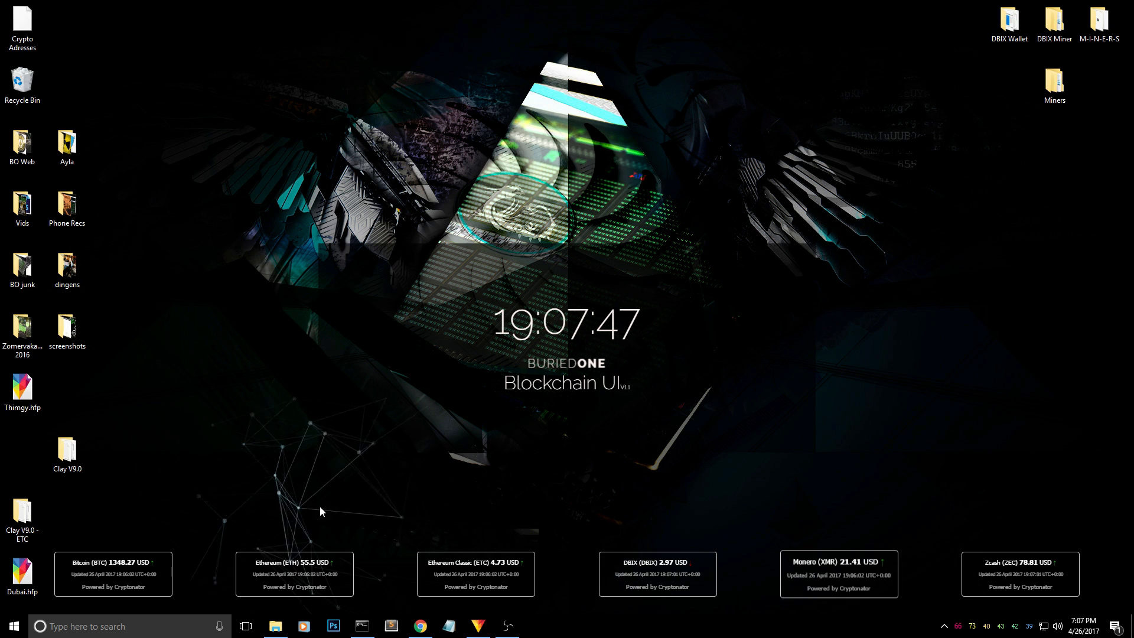
{"action": "mouse_move", "coordinate": [921, 497]}
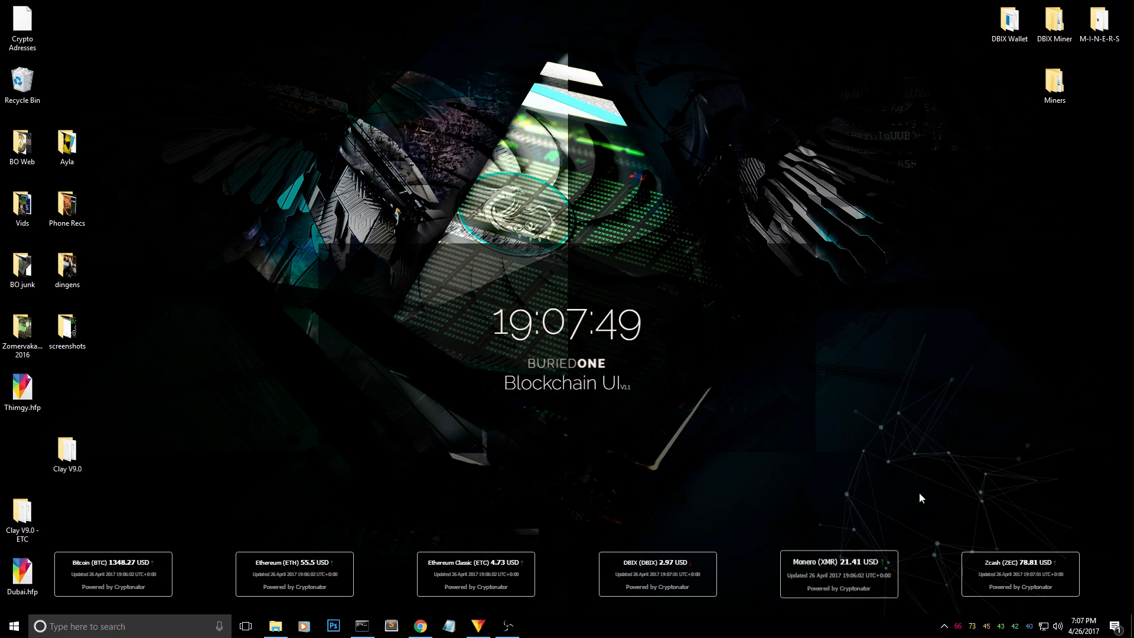
{"action": "mouse_move", "coordinate": [136, 574]}
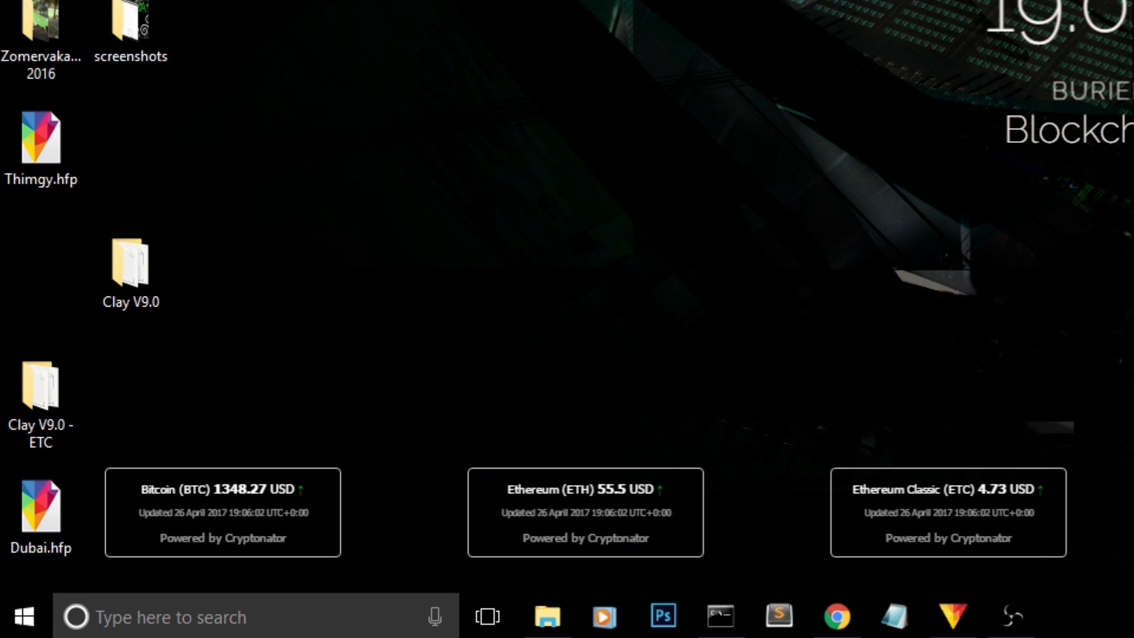
{"action": "mouse_move", "coordinate": [329, 426]}
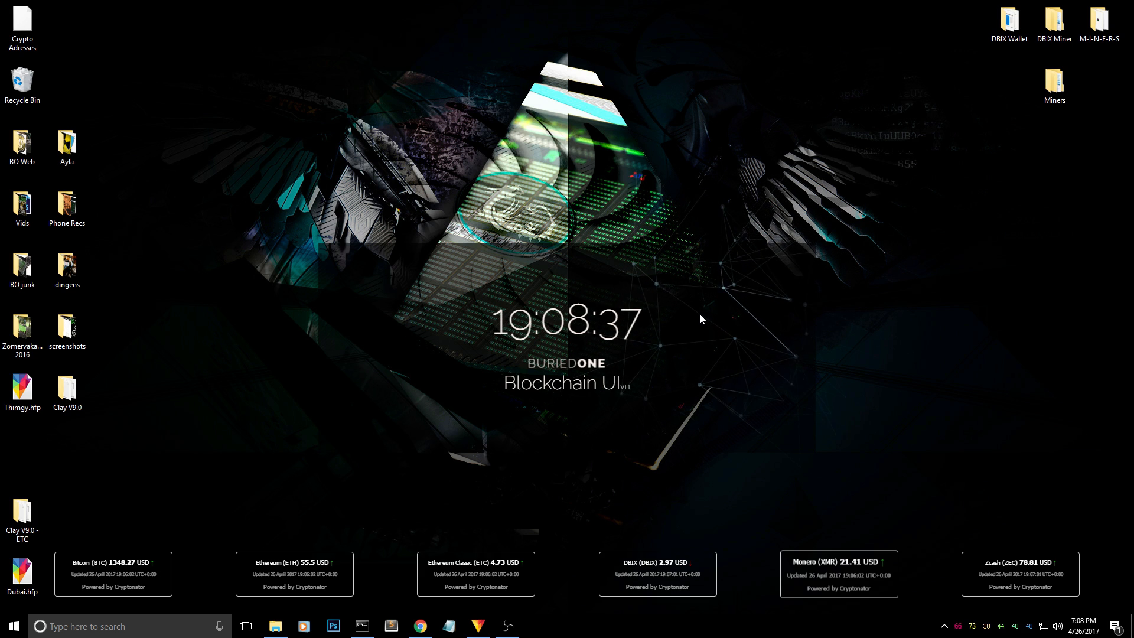
{"action": "mouse_move", "coordinate": [902, 387]}
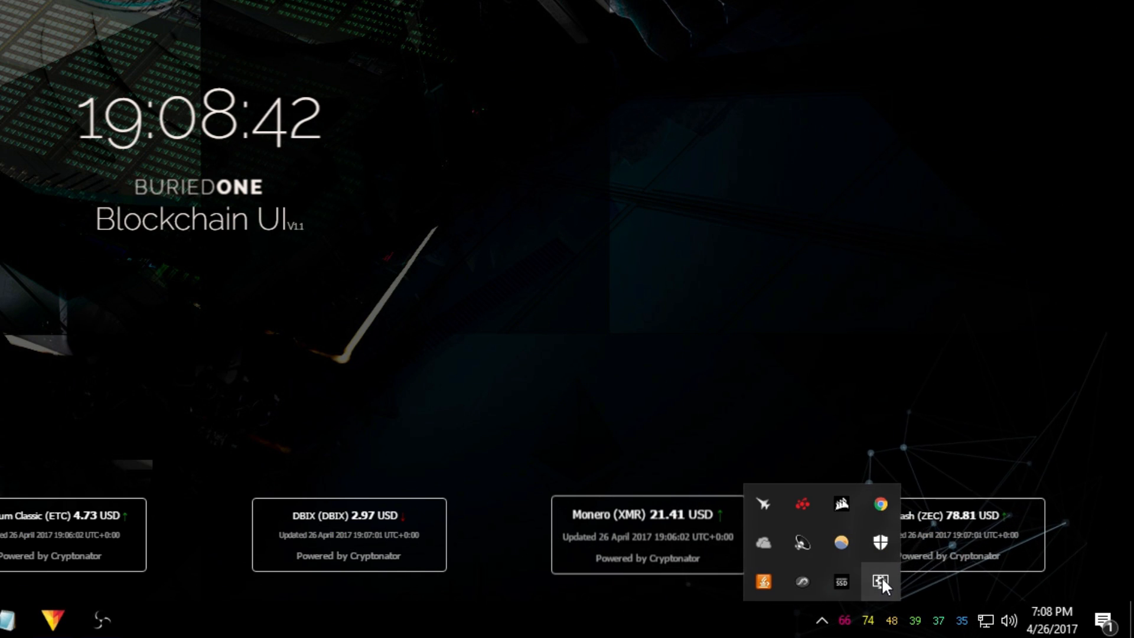
Step: Bring up the Wallpaper Engine tray icon's context menu of wallpaper options
{"action": "right_click", "coordinate": [880, 581]}
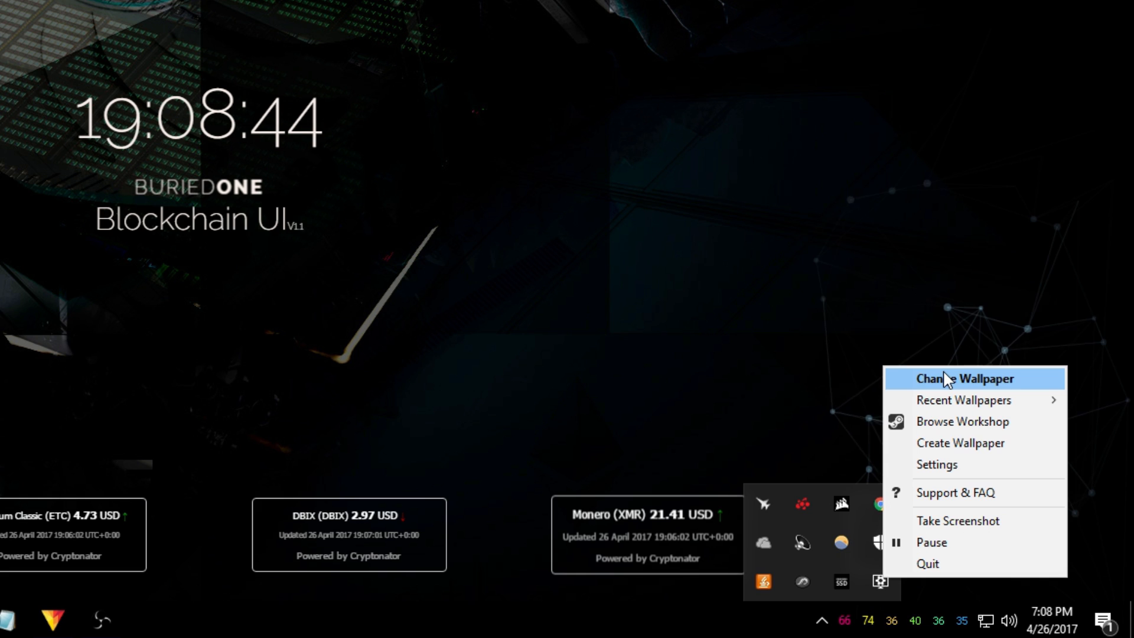
{"action": "left_click", "coordinate": [963, 378]}
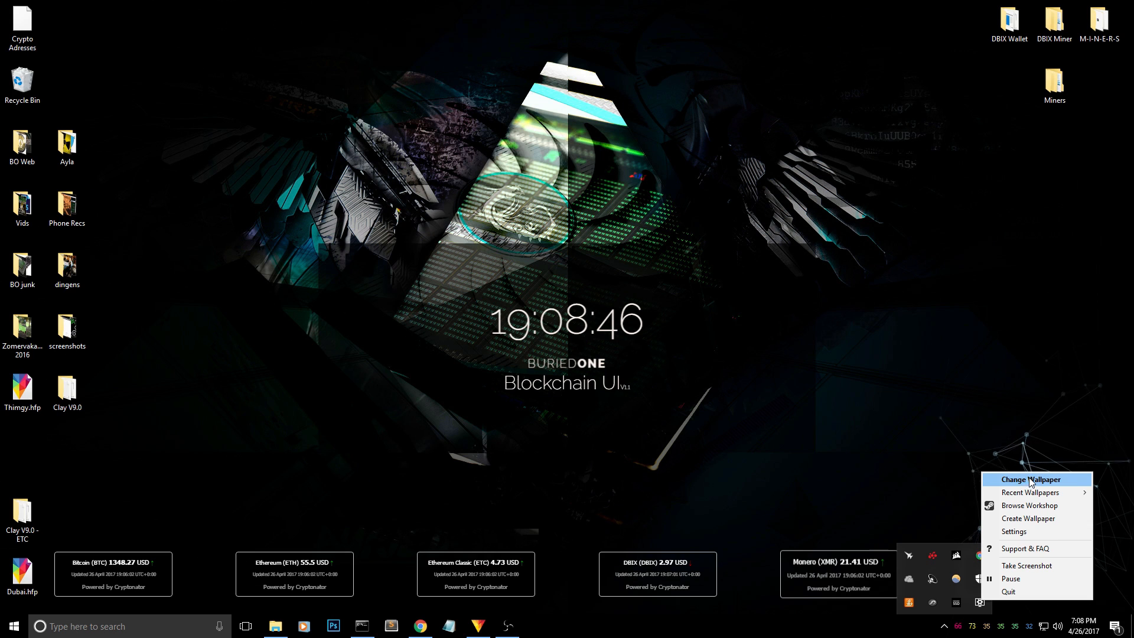
Step: Open Browse Wallpapers via Change Wallpaper, then start Open from URL
{"action": "left_click", "coordinate": [1029, 479]}
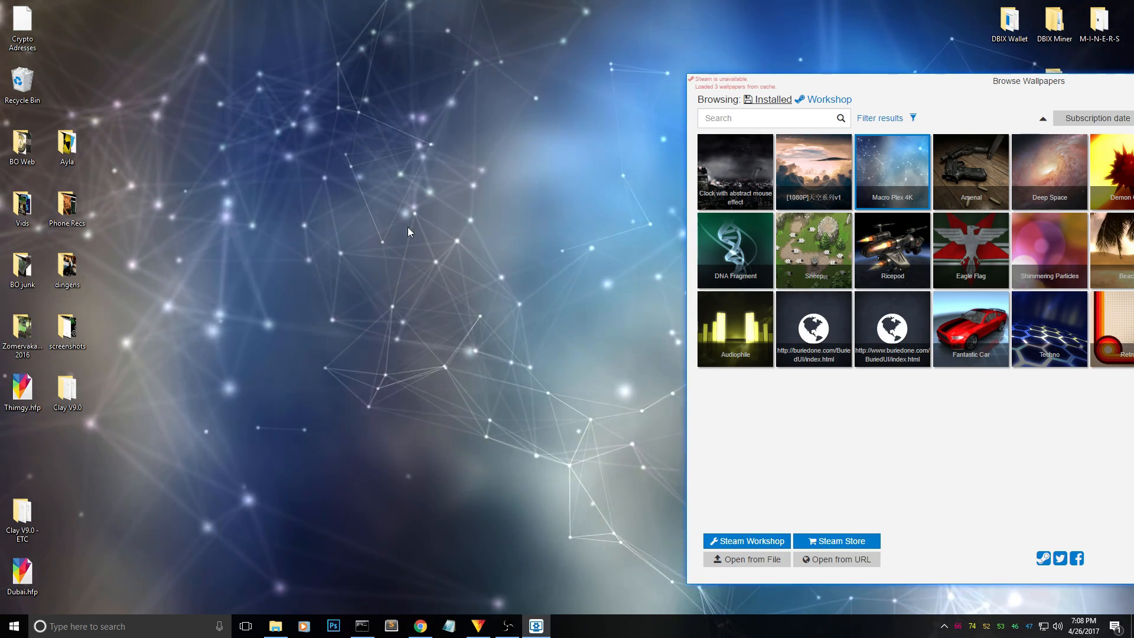
{"action": "mouse_move", "coordinate": [856, 89]}
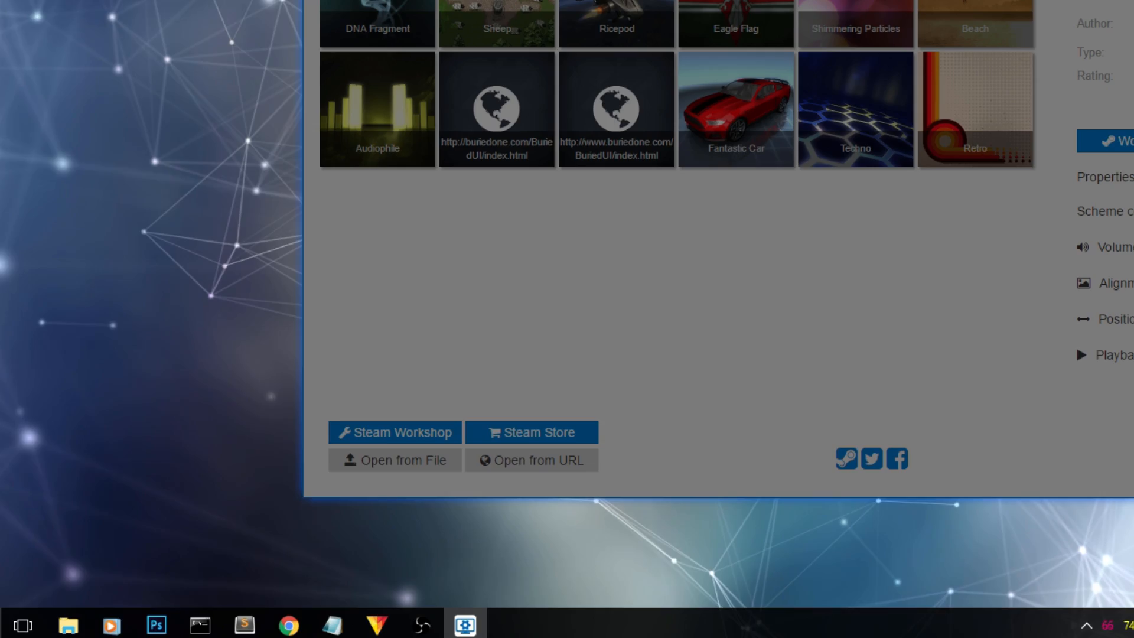
{"action": "left_click", "coordinate": [531, 460]}
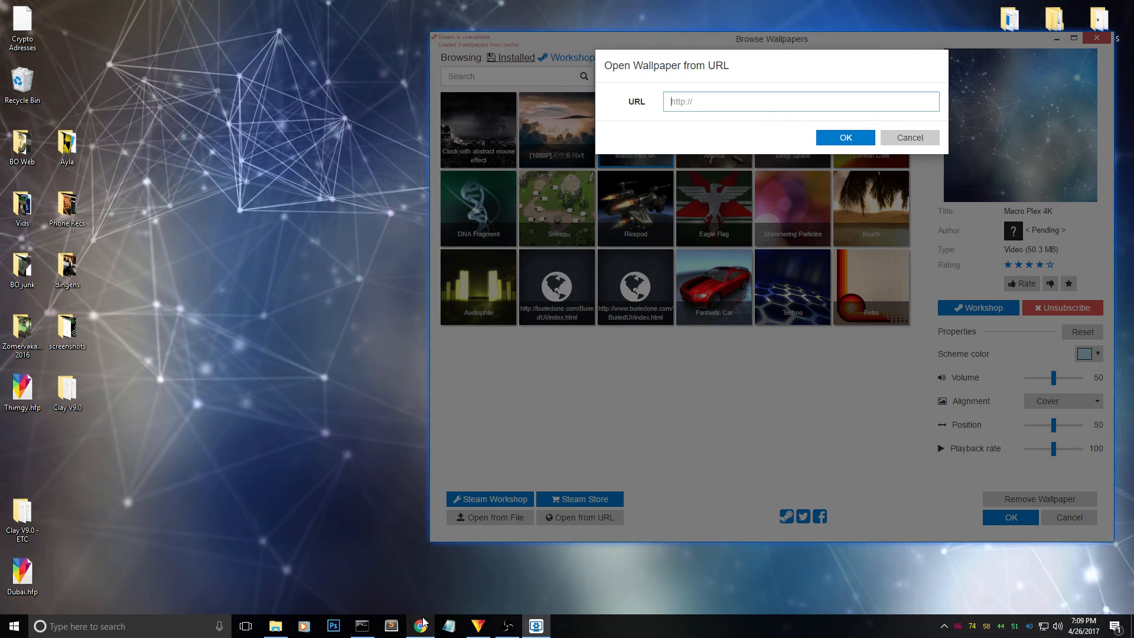
Step: Copy the buriedone.com Blockchain UI address from Chrome into the URL dialog and apply it
{"action": "left_click", "coordinate": [419, 626]}
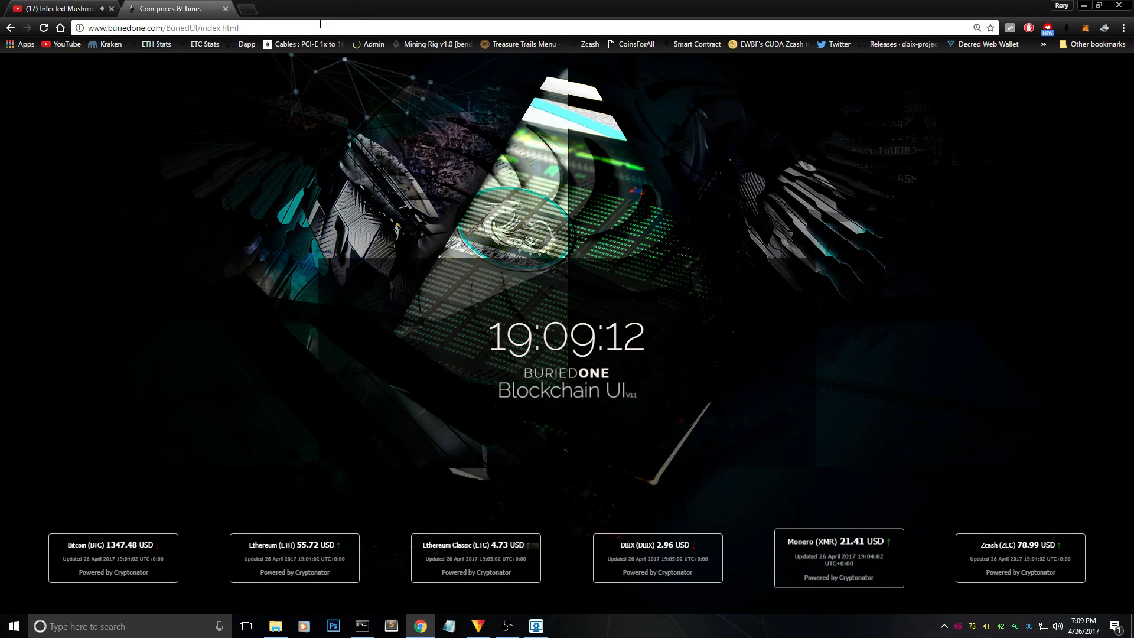
{"action": "left_click", "coordinate": [166, 28]}
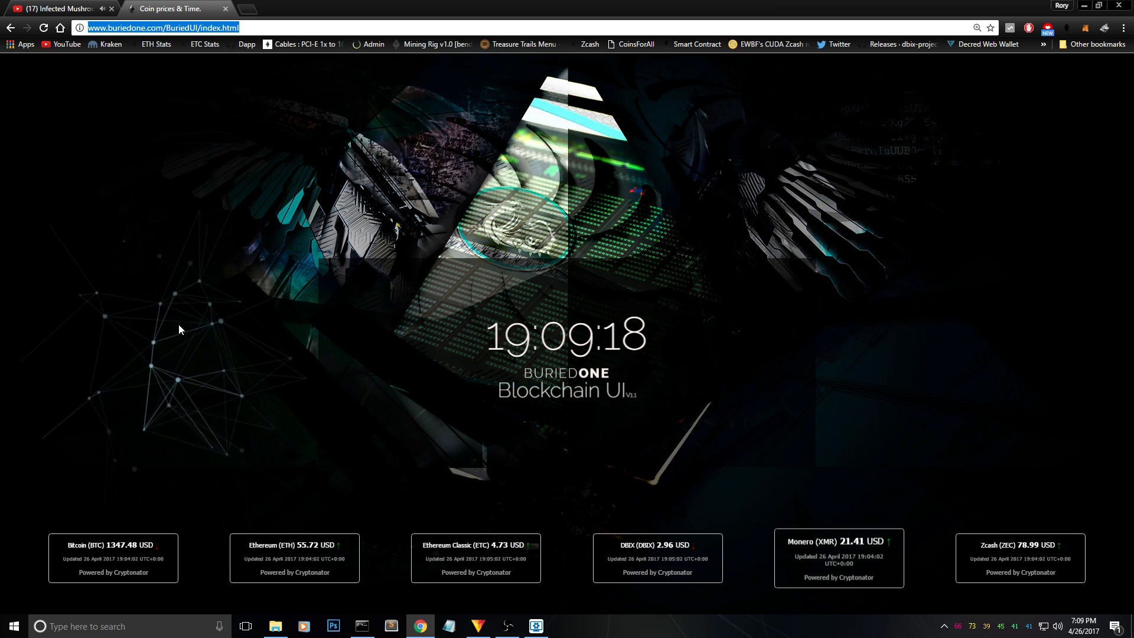
{"action": "mouse_move", "coordinate": [992, 304]}
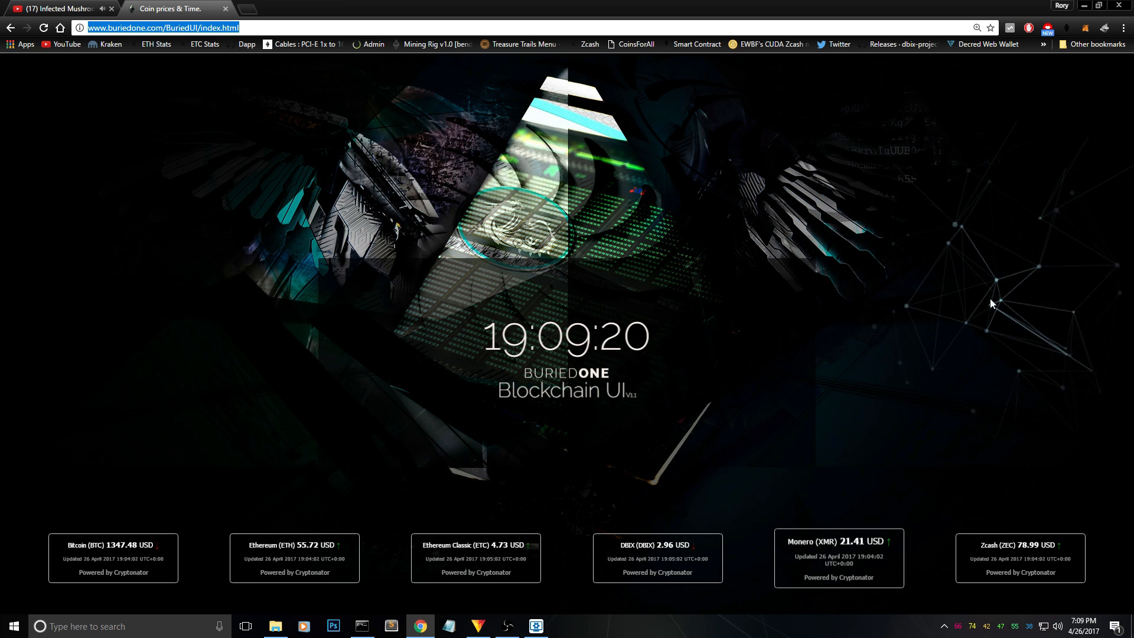
{"action": "mouse_move", "coordinate": [799, 324]}
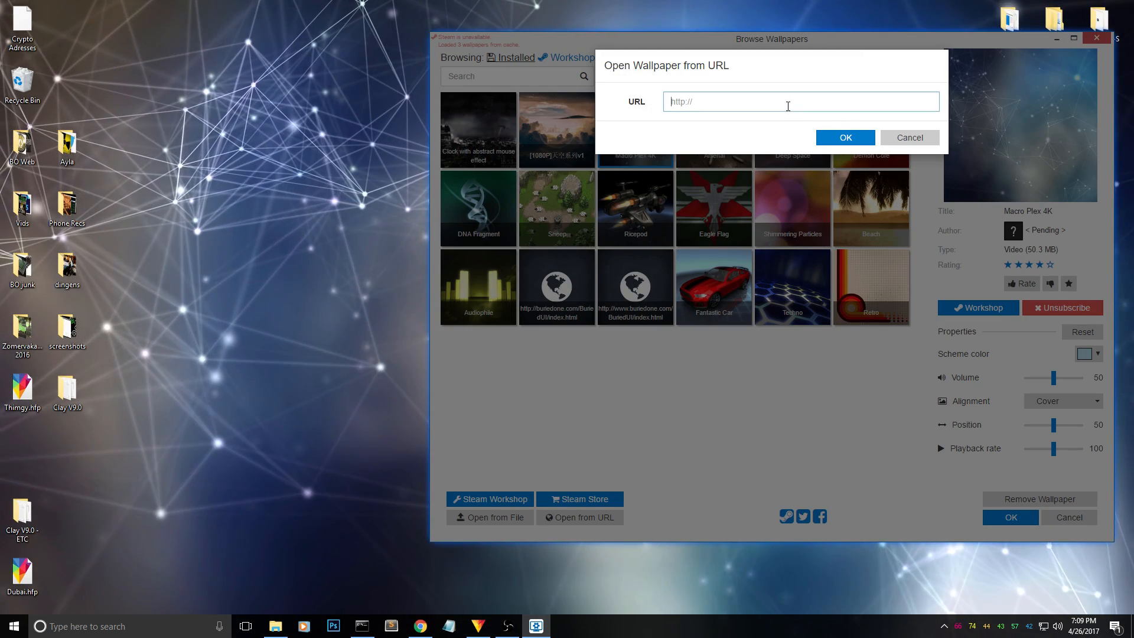
{"action": "left_click", "coordinate": [844, 138]}
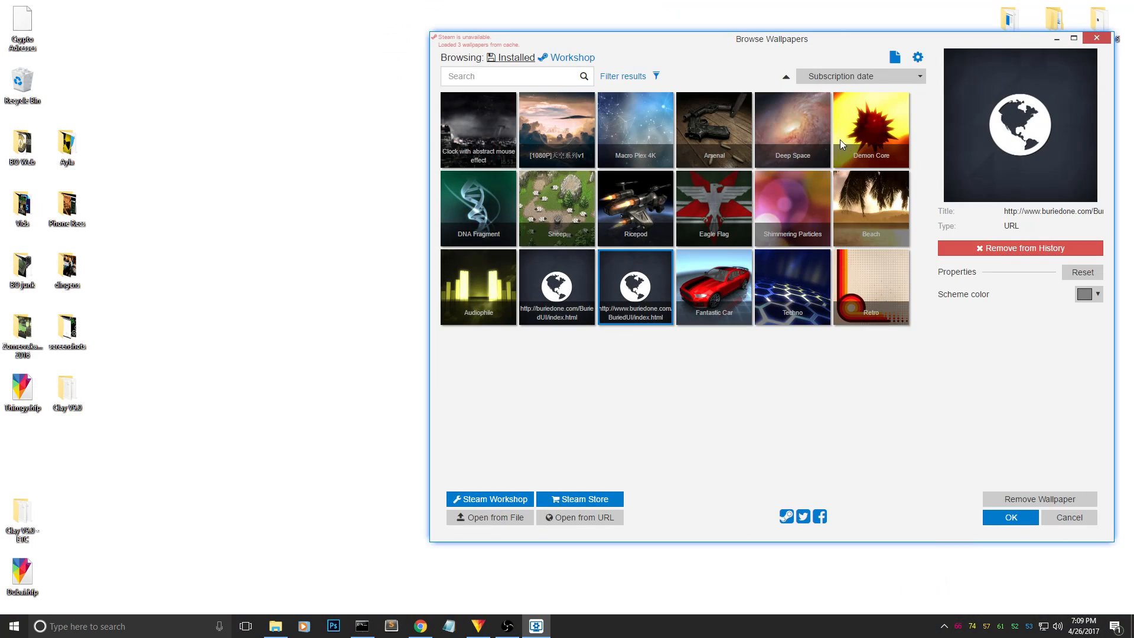
{"action": "left_click", "coordinate": [1009, 517]}
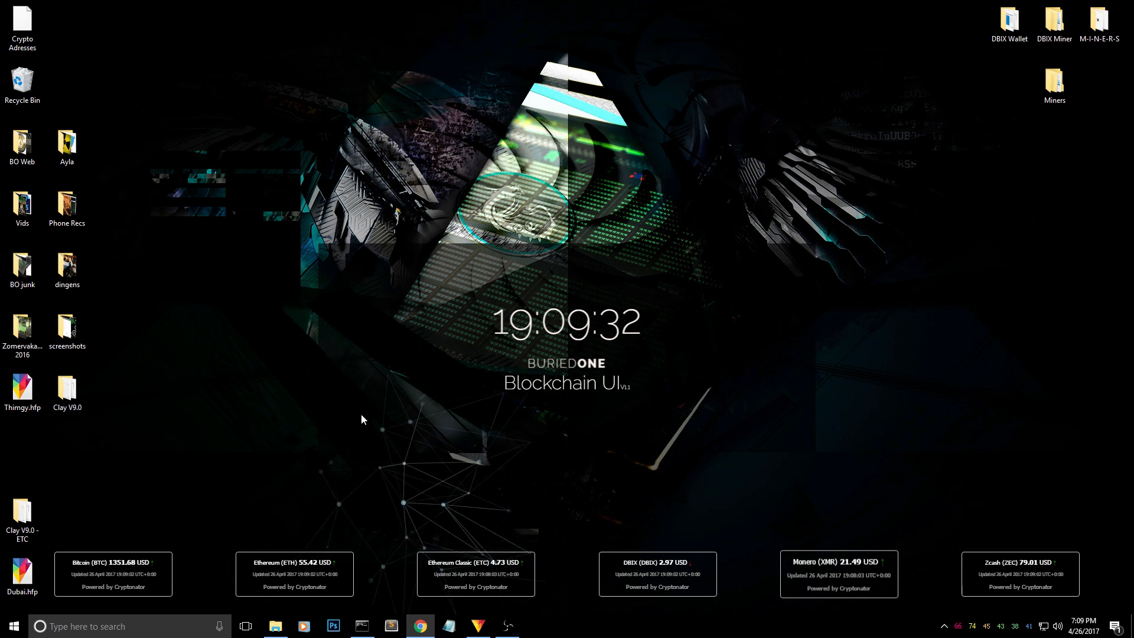
{"action": "mouse_move", "coordinate": [434, 539]}
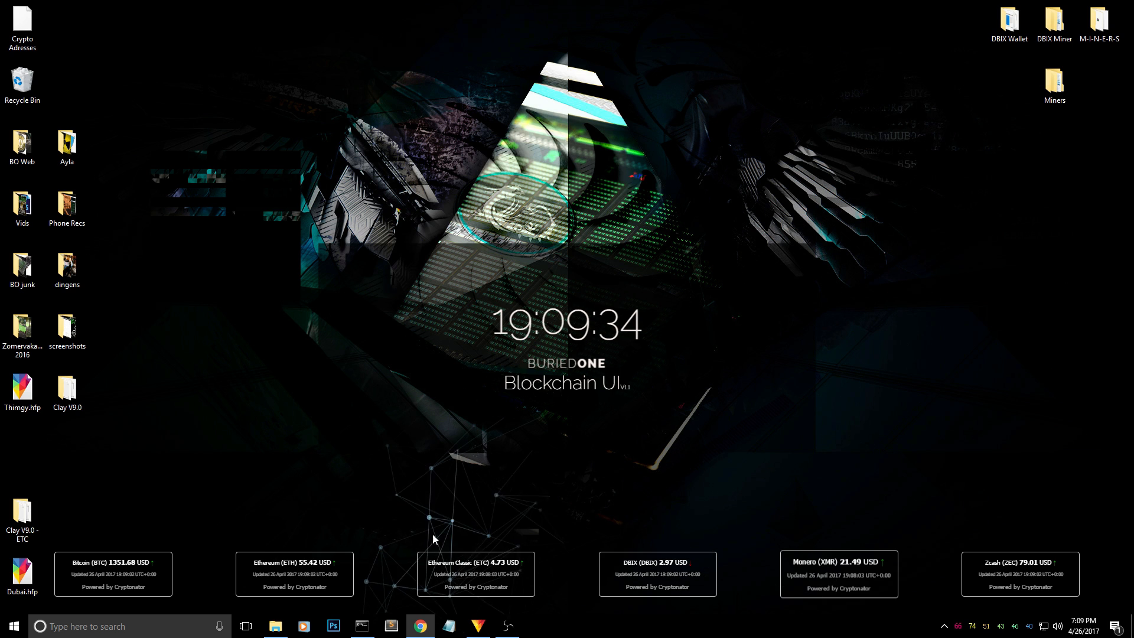
{"action": "mouse_move", "coordinate": [450, 508]}
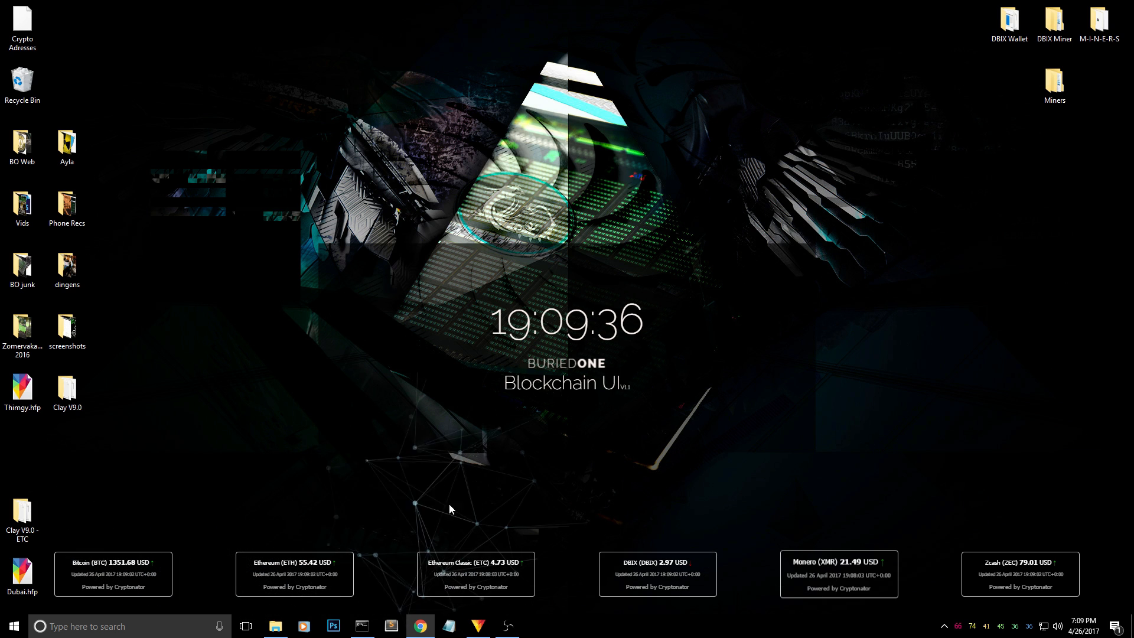
{"action": "mouse_move", "coordinate": [830, 532]}
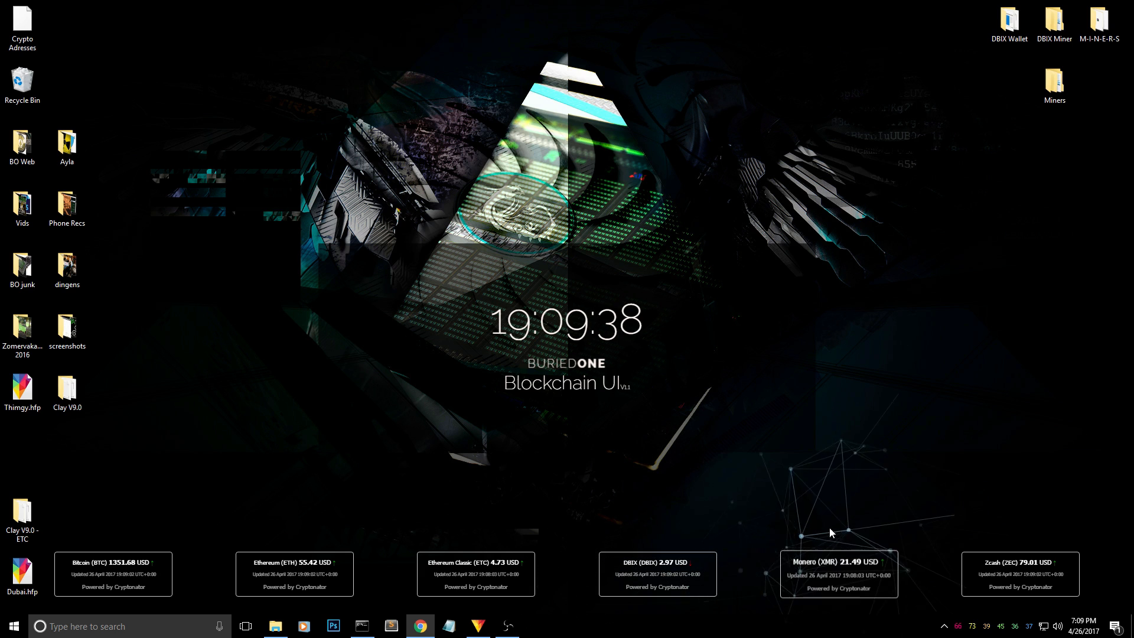